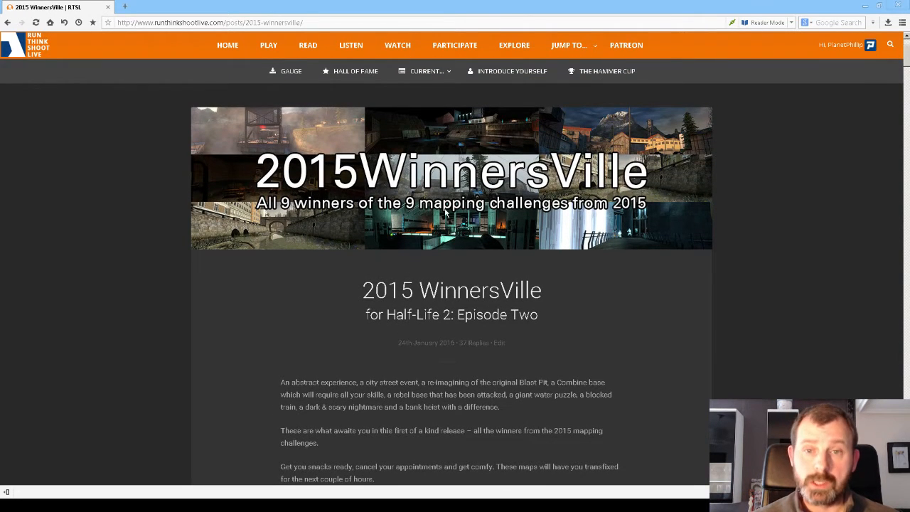
# Jump to the Post a Review section from the JUMP TO menu
pyautogui.click(569, 45)
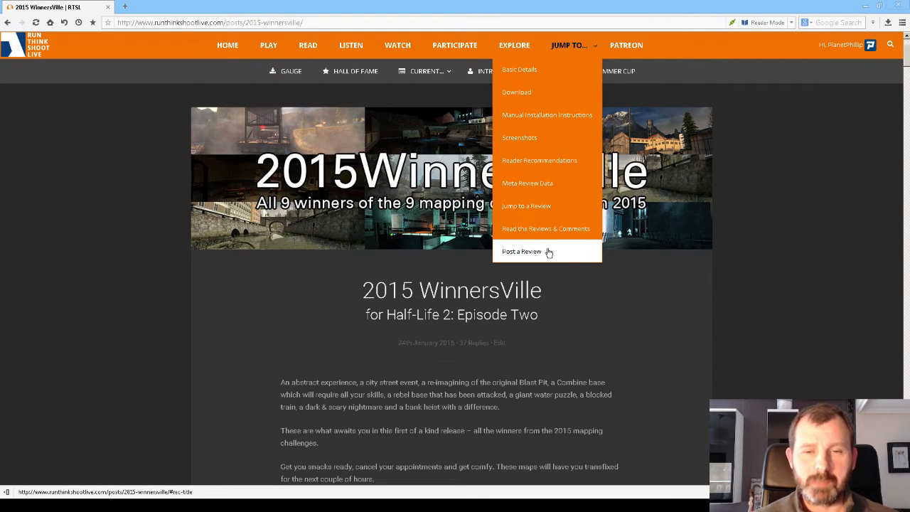
pyautogui.click(521, 251)
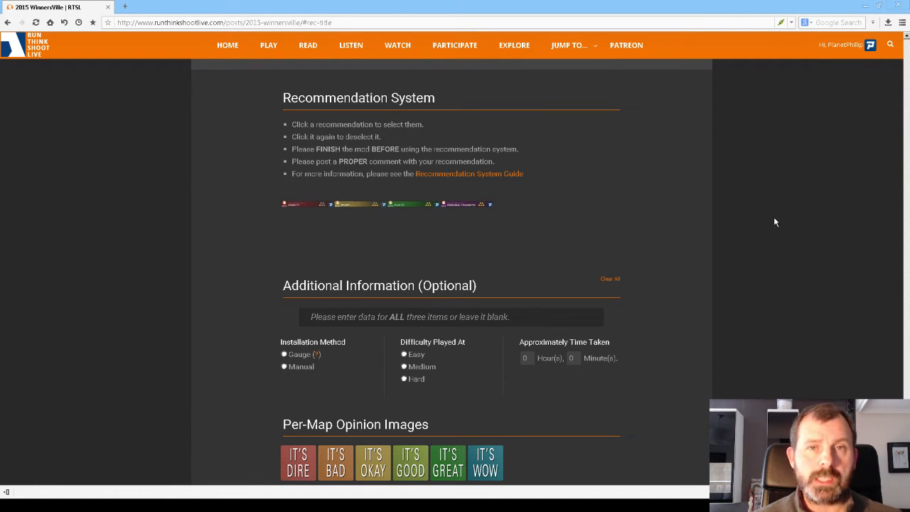
pyautogui.moveTo(848, 56)
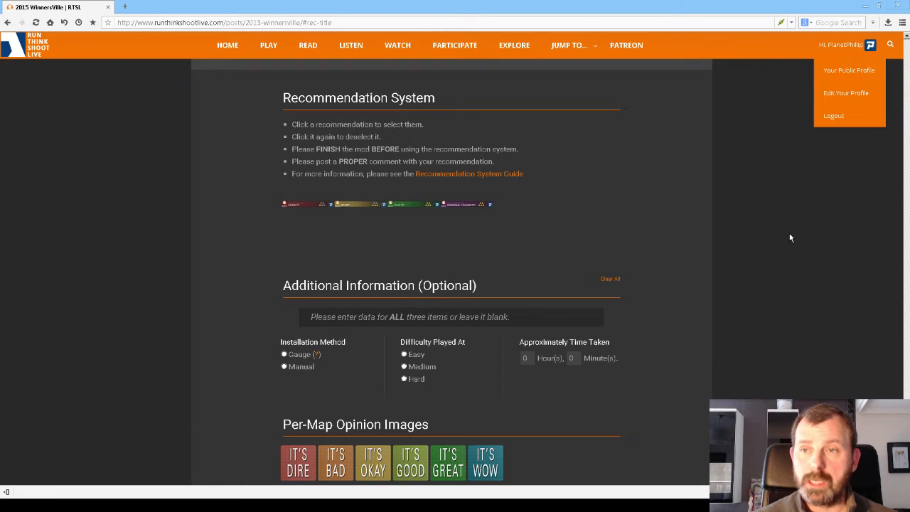
pyautogui.click(833, 115)
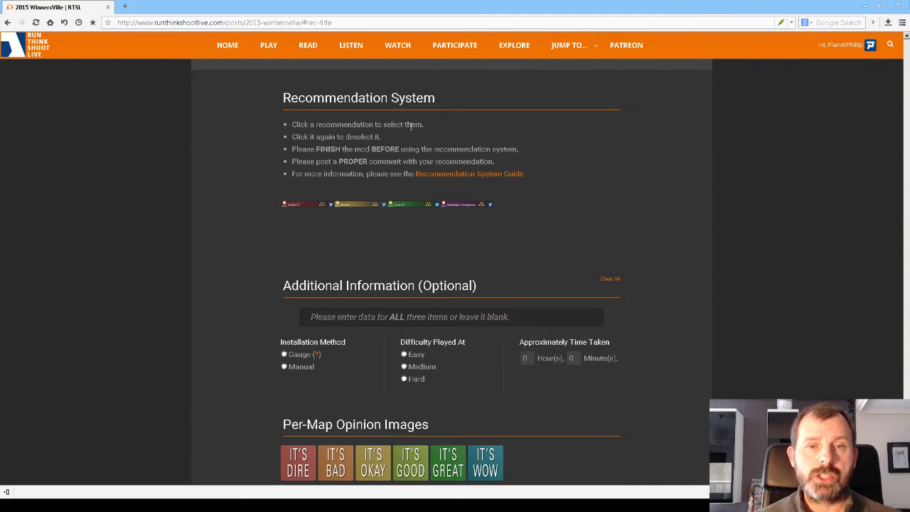
# Try the green recommendation, then select the purple Personal Favourite banner instead
pyautogui.click(465, 204)
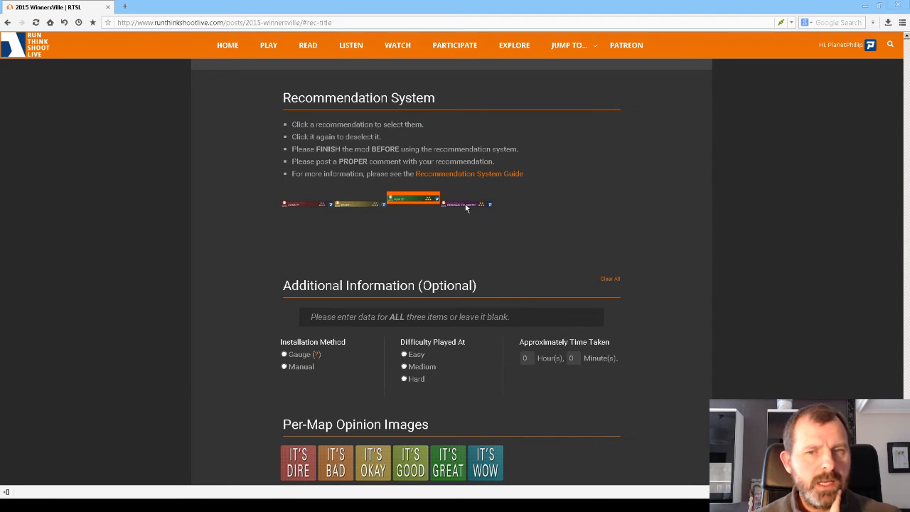
pyautogui.click(414, 205)
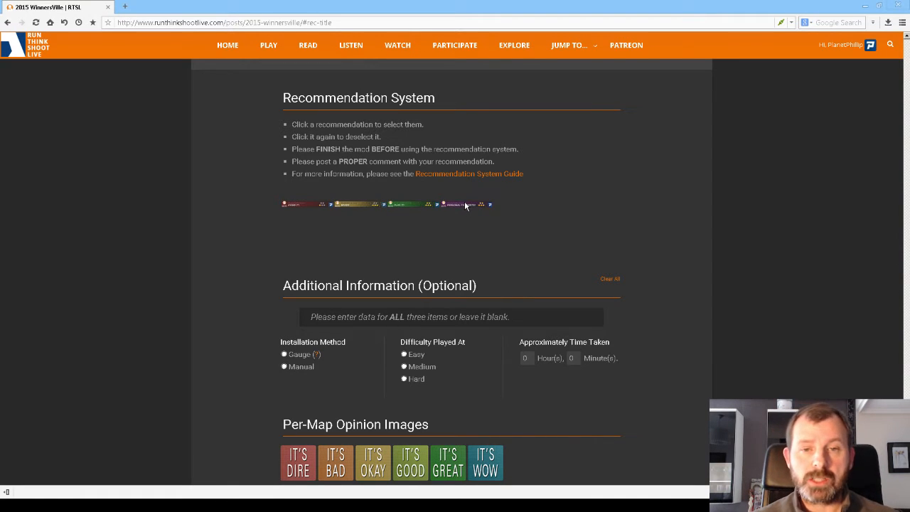
pyautogui.click(412, 204)
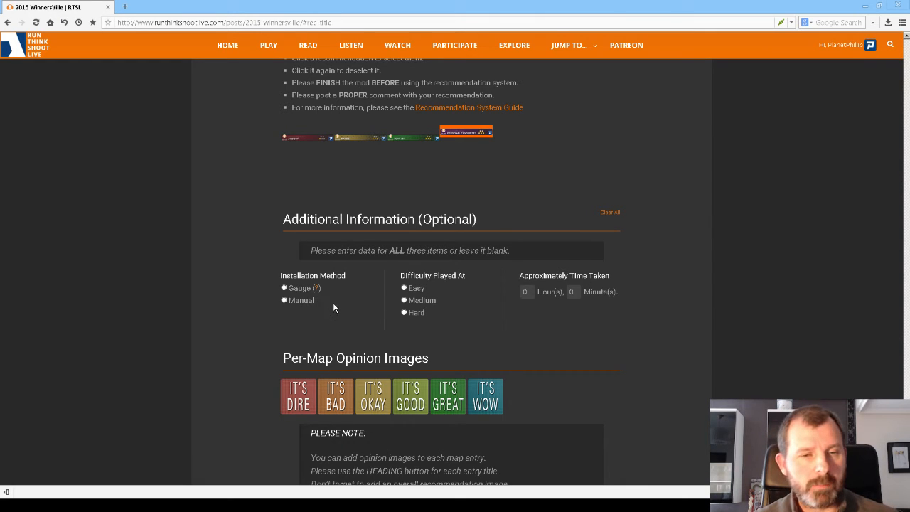
# Record Gauge installation, Hard difficulty and 2 hours 01 minutes, clearing and refilling once
pyautogui.click(283, 288)
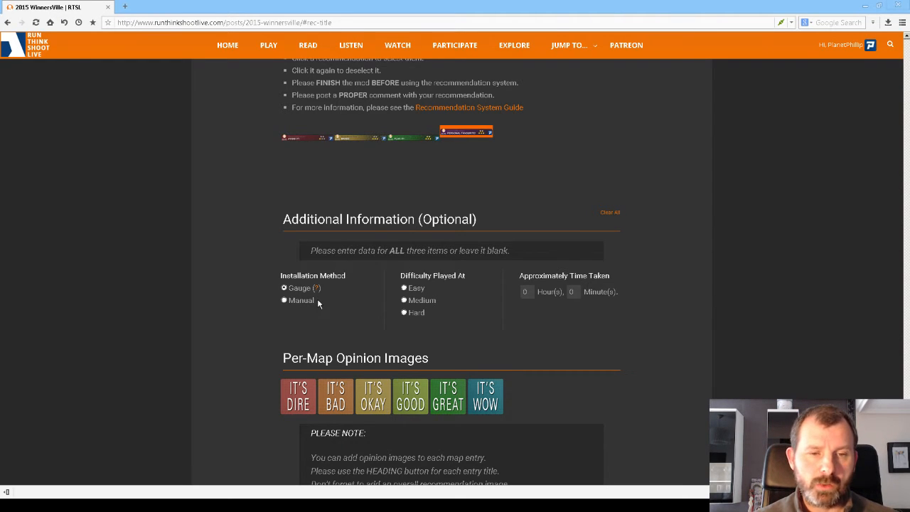
pyautogui.click(404, 313)
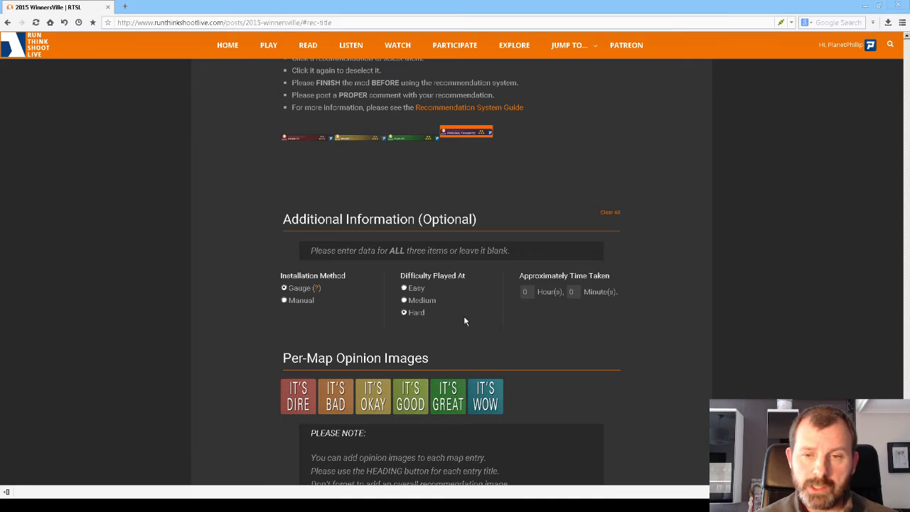
pyautogui.click(526, 291)
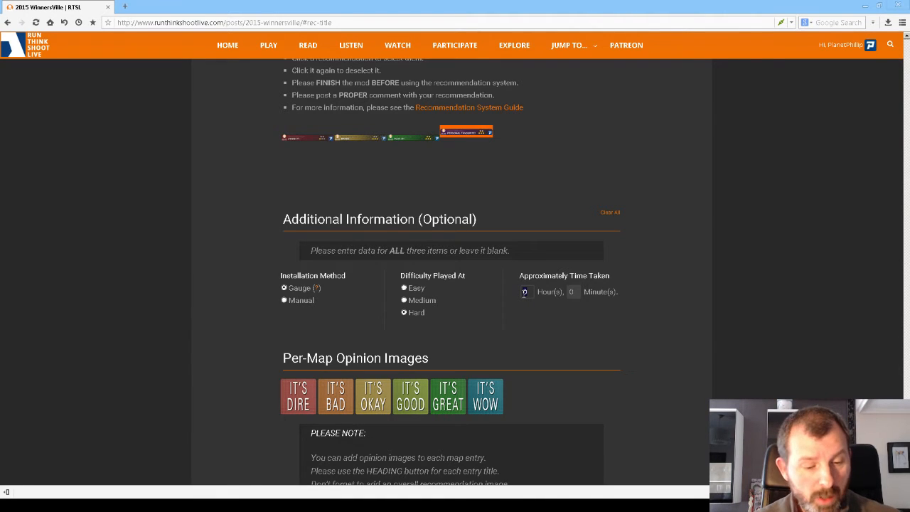
pyautogui.write('2')
pyautogui.click(572, 292)
pyautogui.write('5')
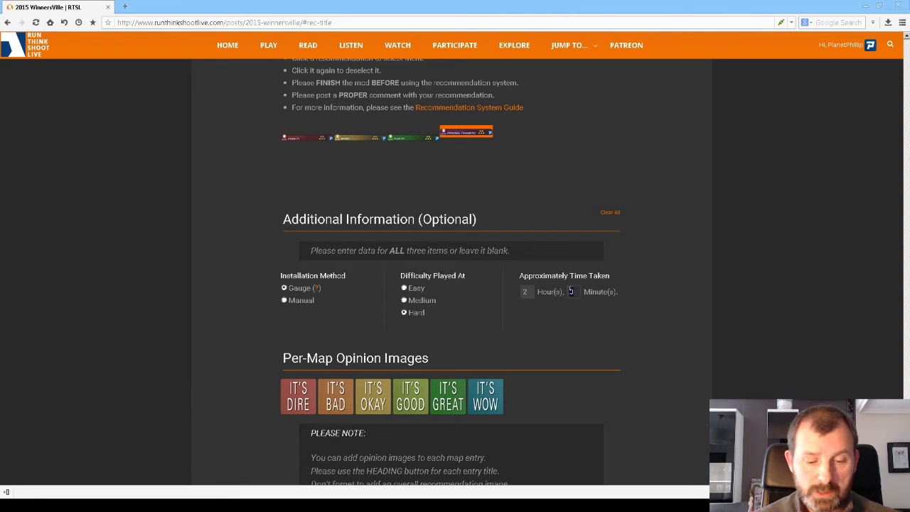
pyautogui.write('11')
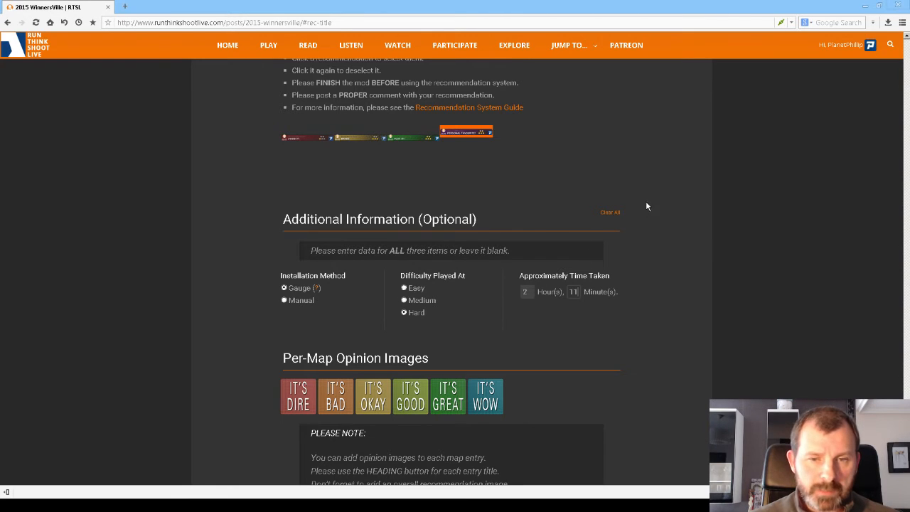
pyautogui.click(610, 212)
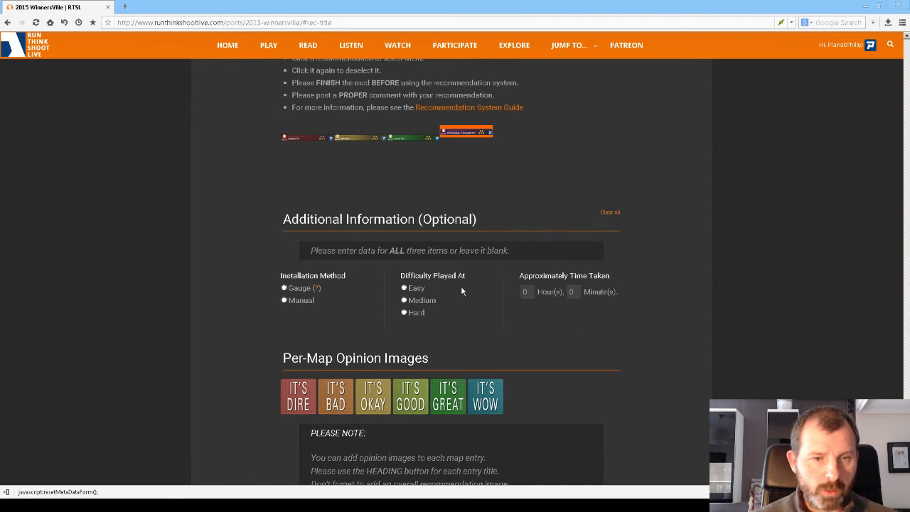
pyautogui.click(283, 287)
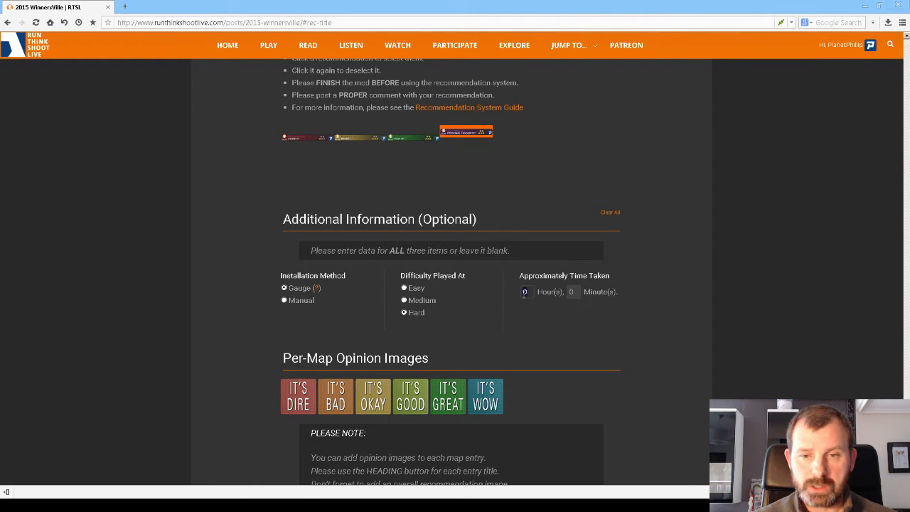
pyautogui.write('2')
pyautogui.click(573, 291)
pyautogui.write('01')
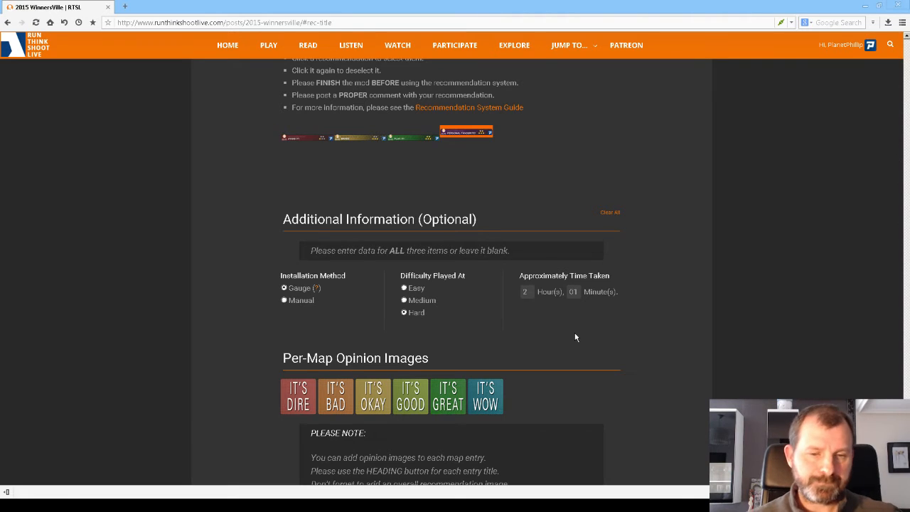
# Fill the comment box with repeated 'Introduction text' placeholder lines
pyautogui.scroll(-3)
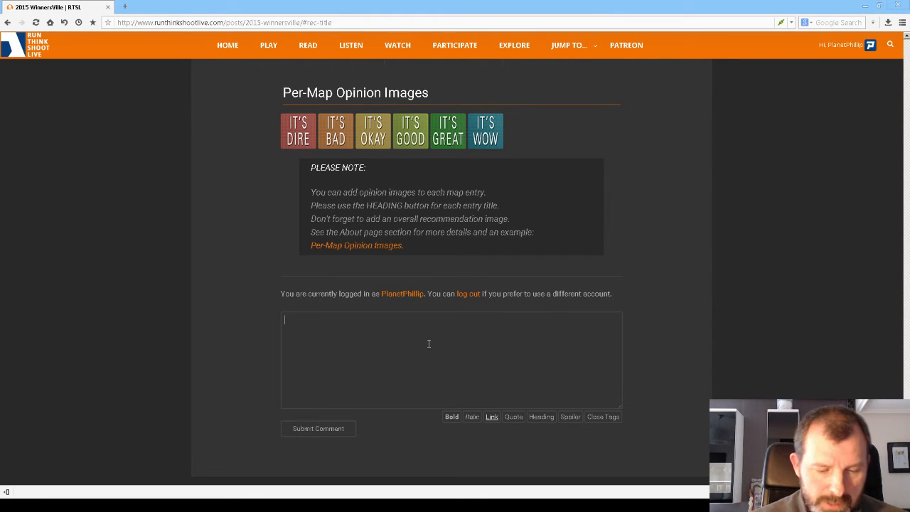
pyautogui.write('Introduction text')
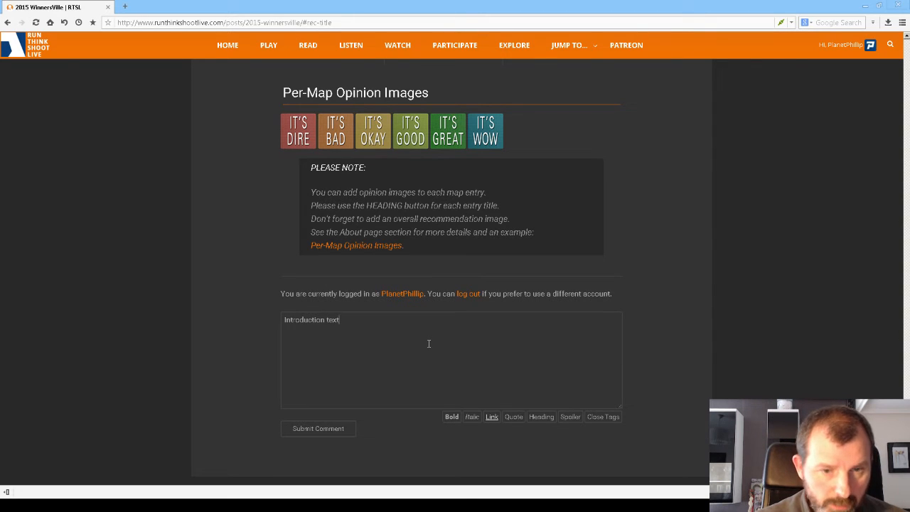
pyautogui.doubleClick(311, 320)
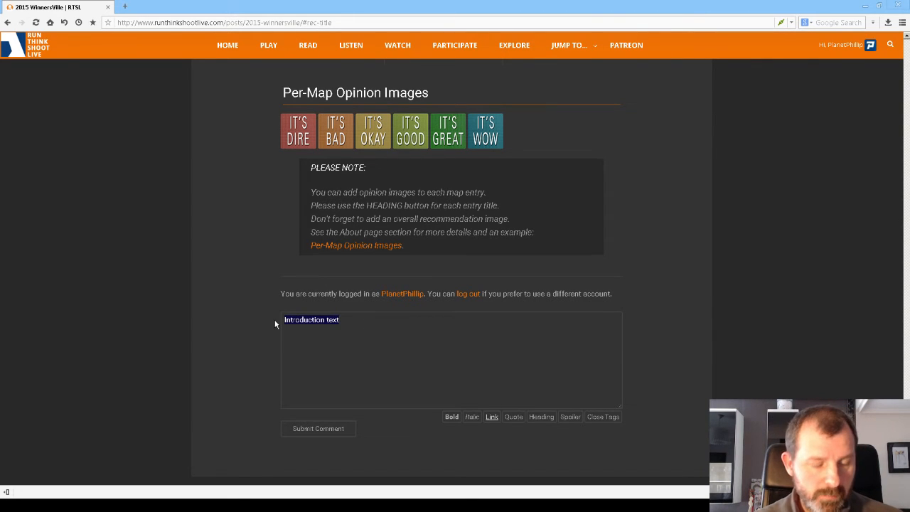
pyautogui.write('Introduction text')
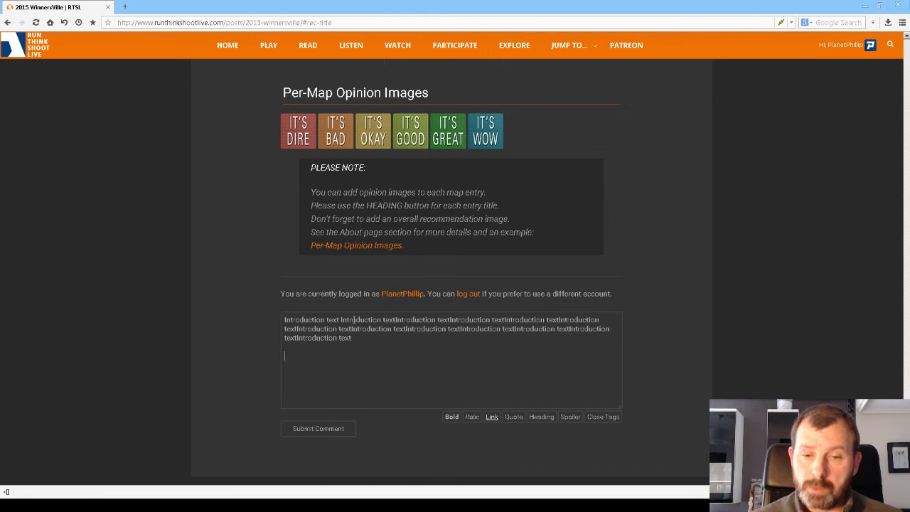
# Add a 'Map One' heading followed by its review text
pyautogui.click(540, 416)
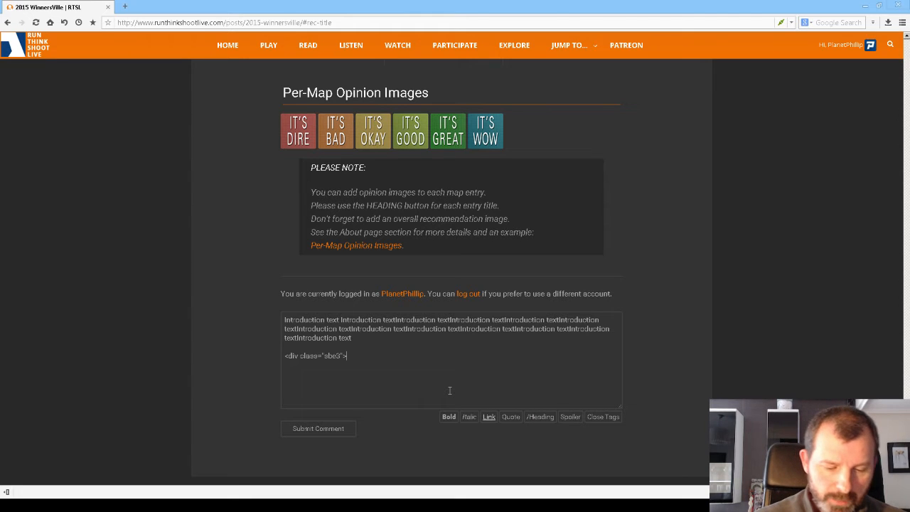
pyautogui.write('Map One')
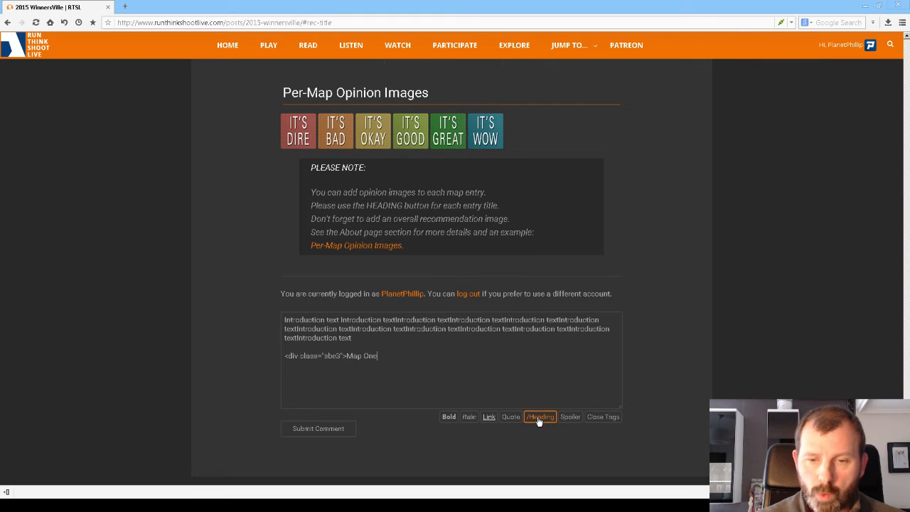
pyautogui.click(541, 416)
pyautogui.write('[recimage id=4')
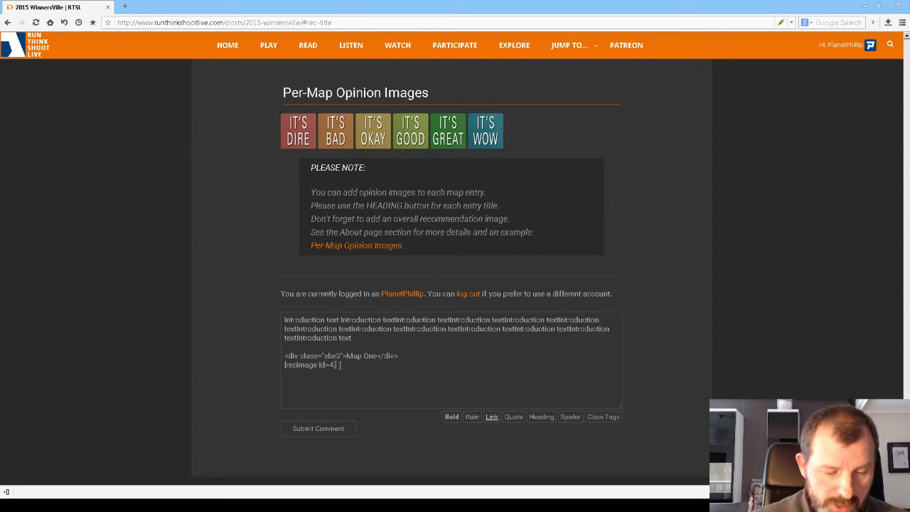
pyautogui.write('Write my review')
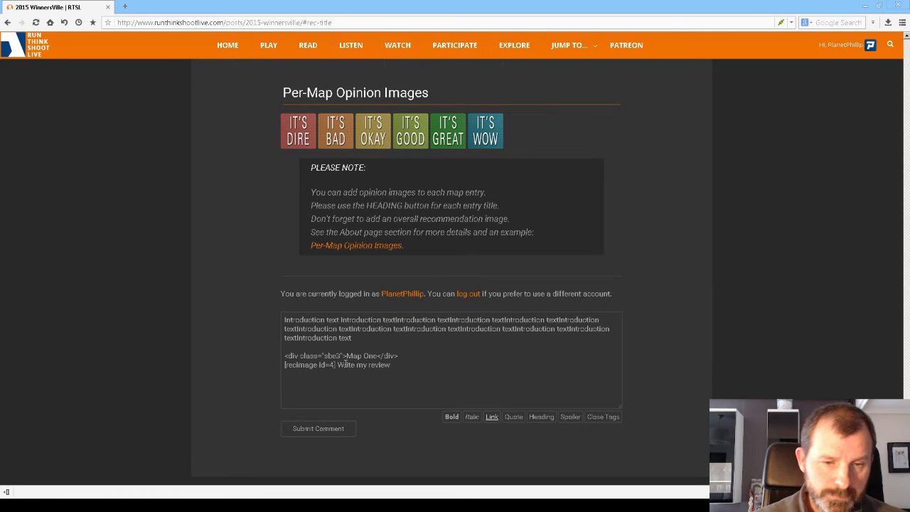
pyautogui.doubleClick(364, 365)
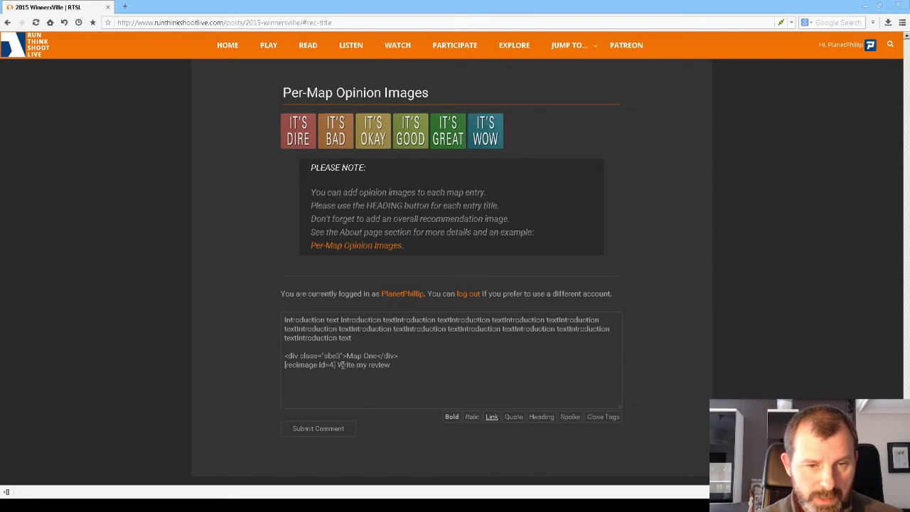
pyautogui.doubleClick(362, 365)
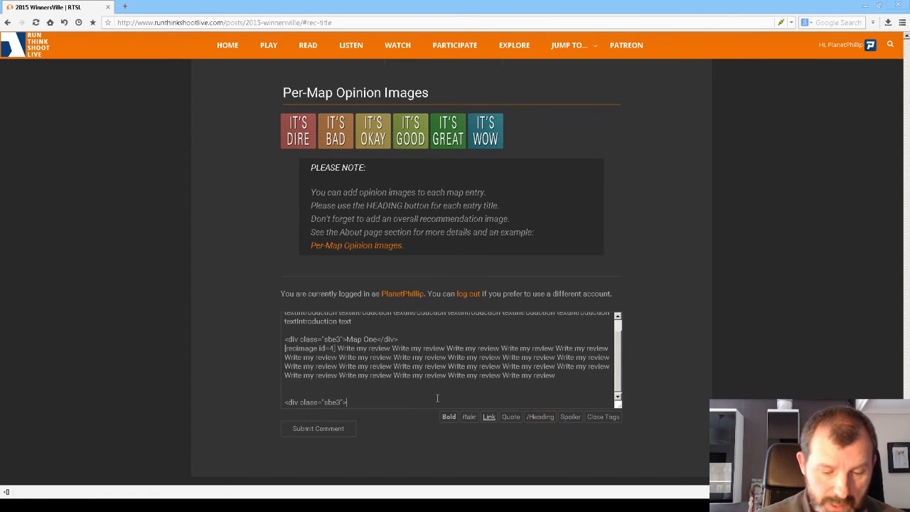
# Add the 'Map Two' heading with opinion image 5 and review text
pyautogui.write('Map Two</div>')
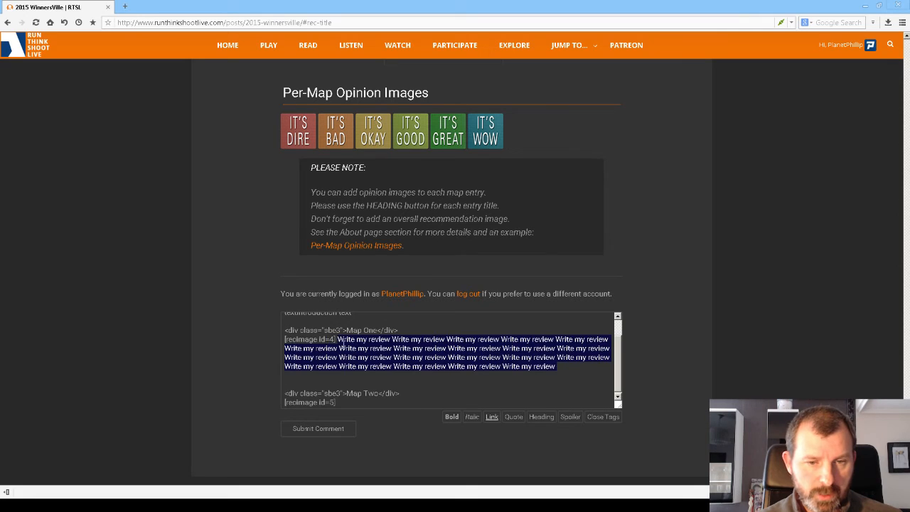
pyautogui.scroll(-3)
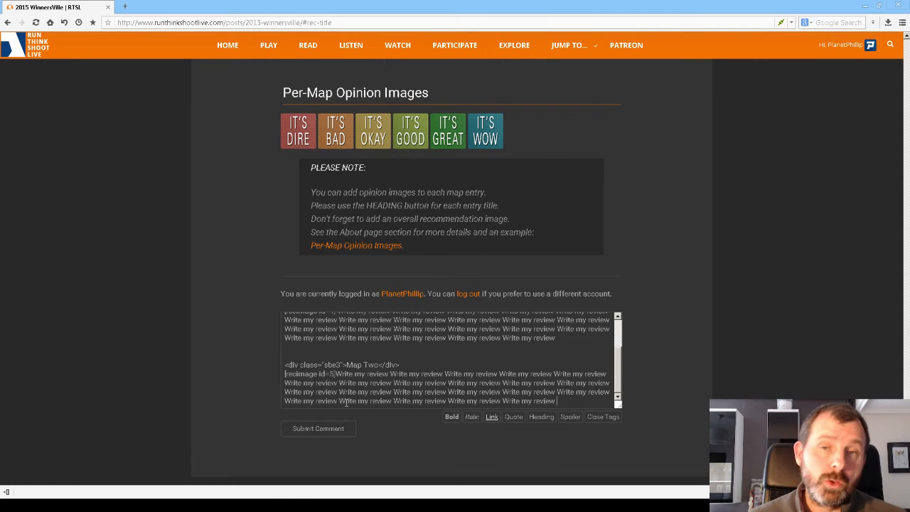
pyautogui.scroll(-3)
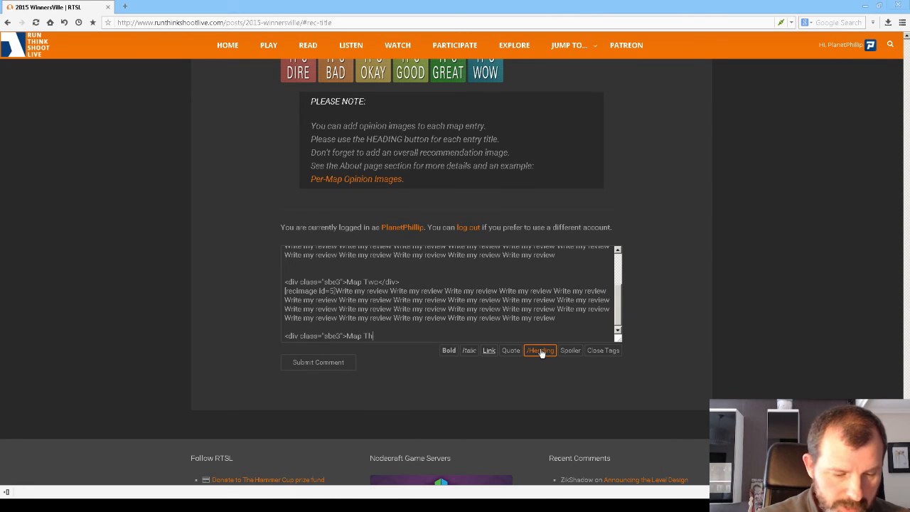
# Close the Map Three heading and add [recimage id=2] with review text
pyautogui.write('ree</div>')
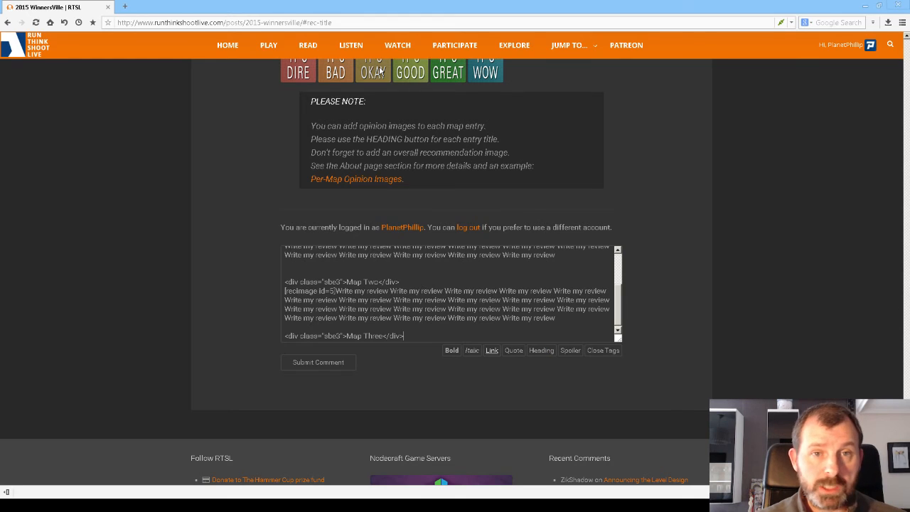
pyautogui.write('[recimage id=2]')
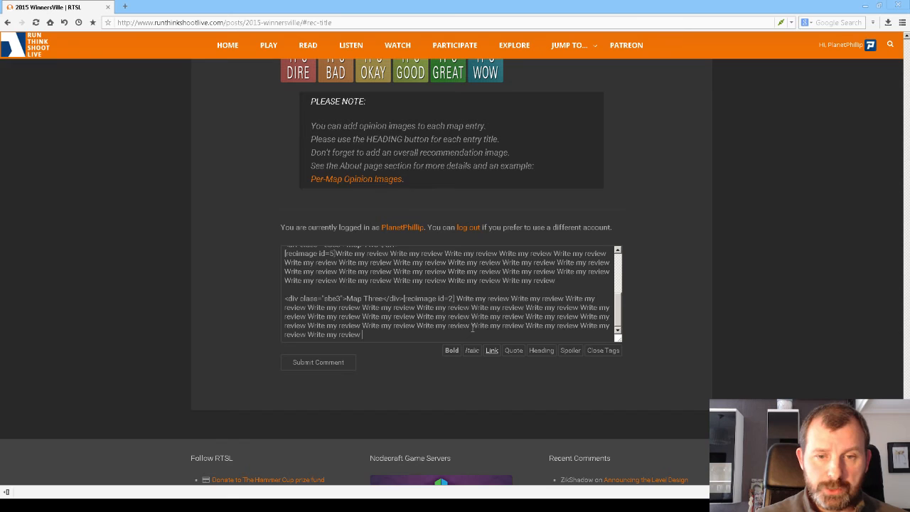
pyautogui.click(541, 349)
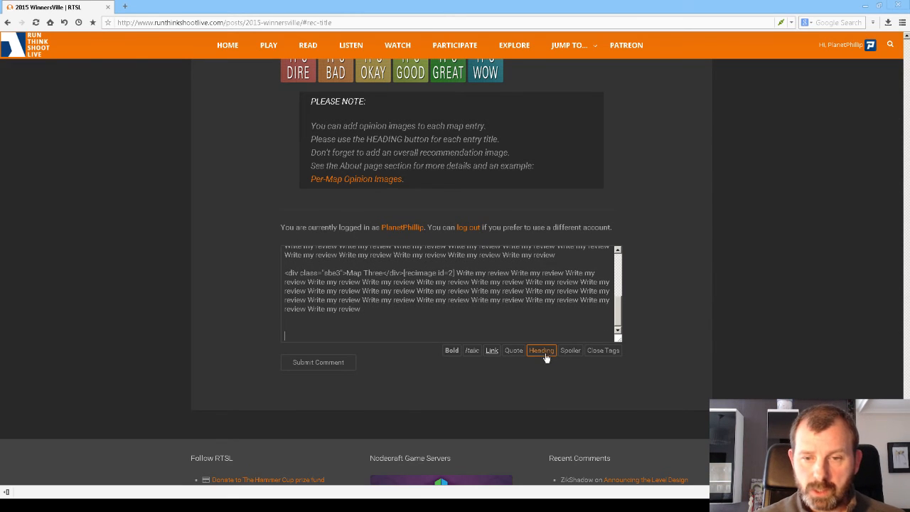
# Add a 'Conclusion' heading followed by the line 'Conclusion here'
pyautogui.click(541, 350)
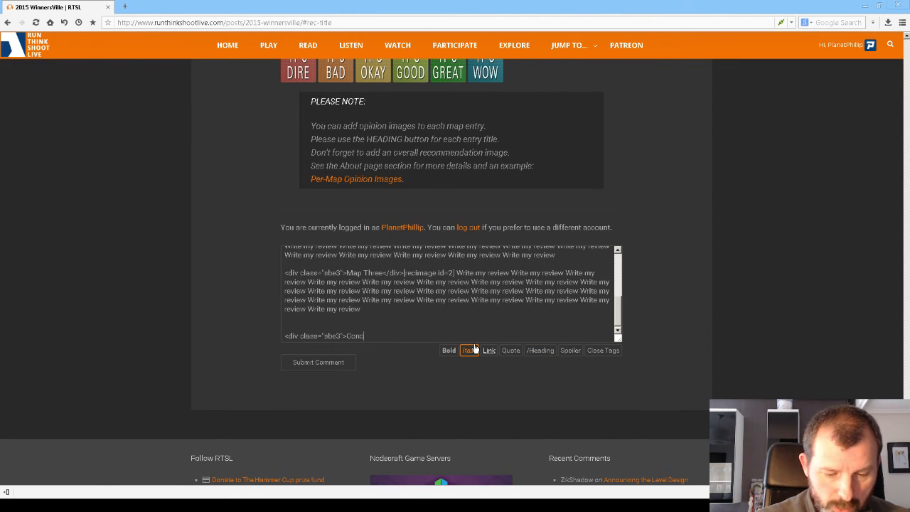
pyautogui.write('lusion</div>')
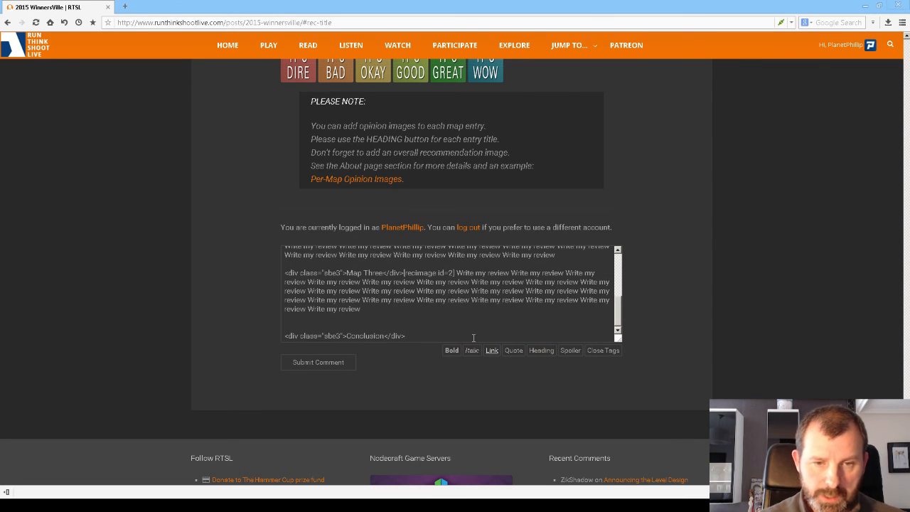
pyautogui.write('Con')
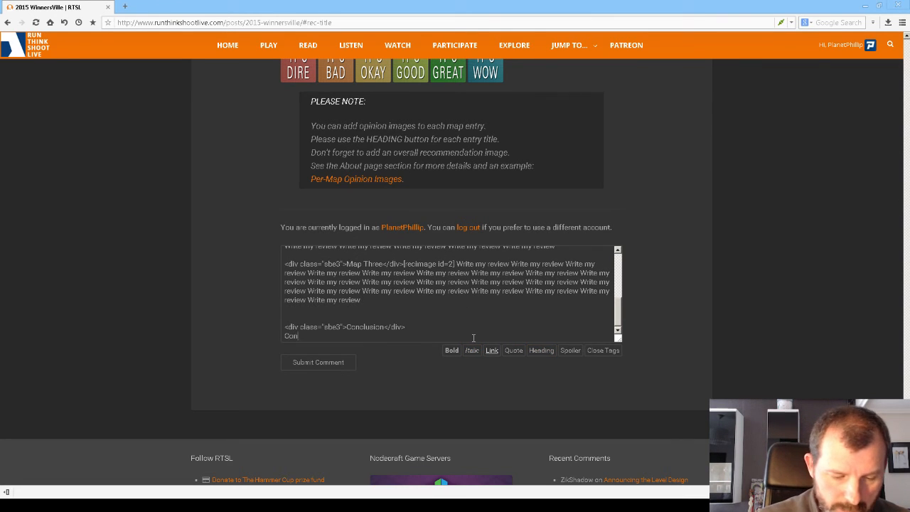
pyautogui.write('Conclusion here')
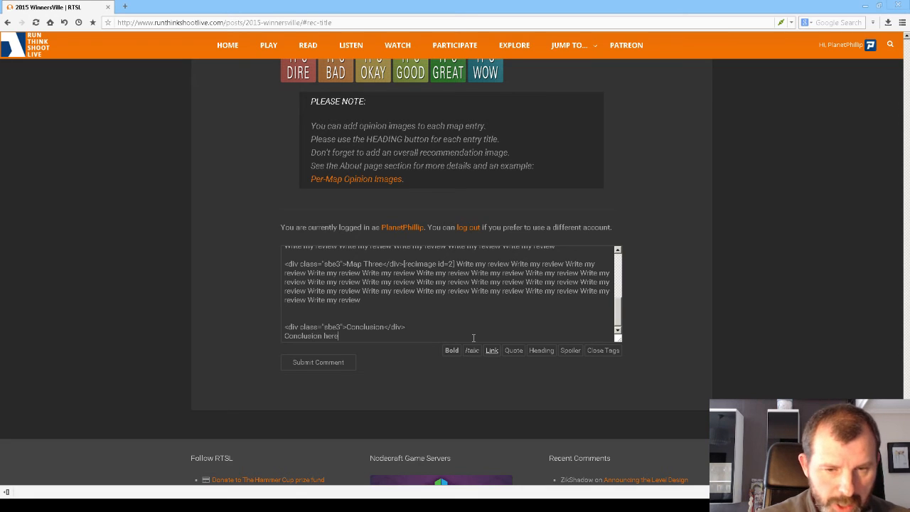
pyautogui.doubleClick(311, 336)
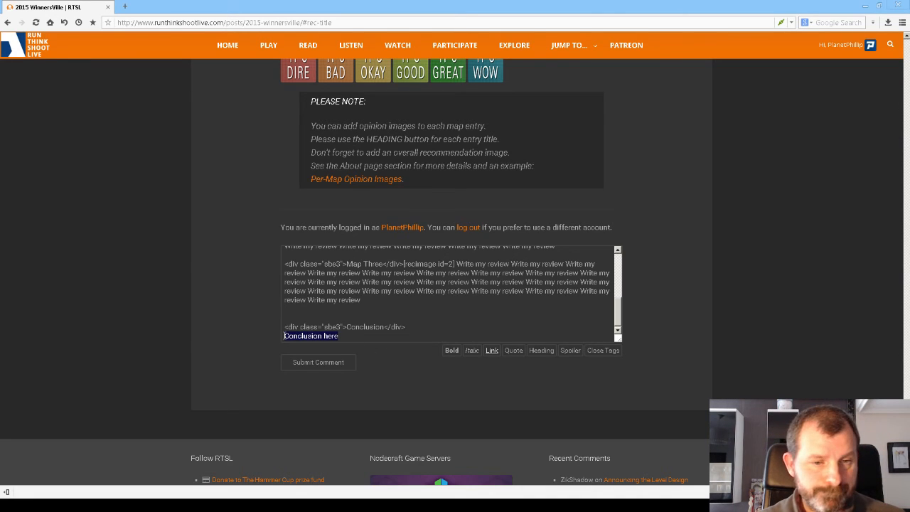
pyautogui.click(353, 336)
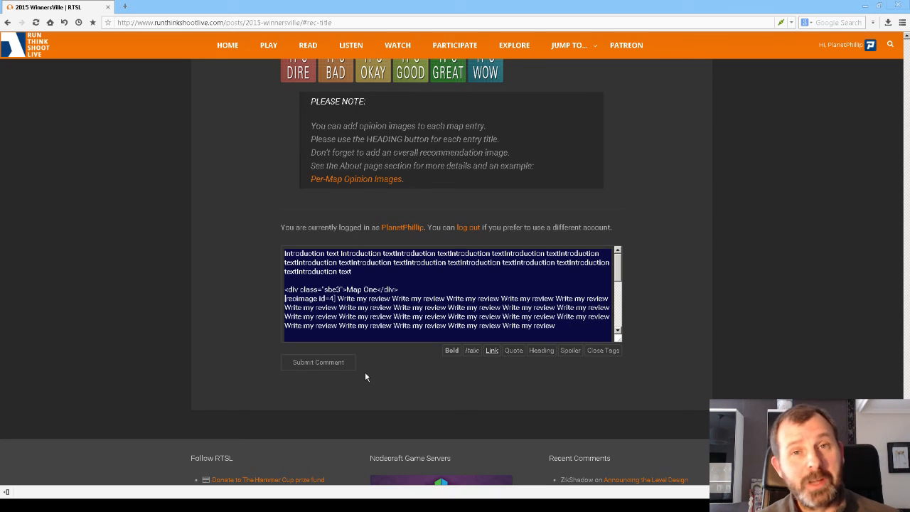
pyautogui.moveTo(319, 362)
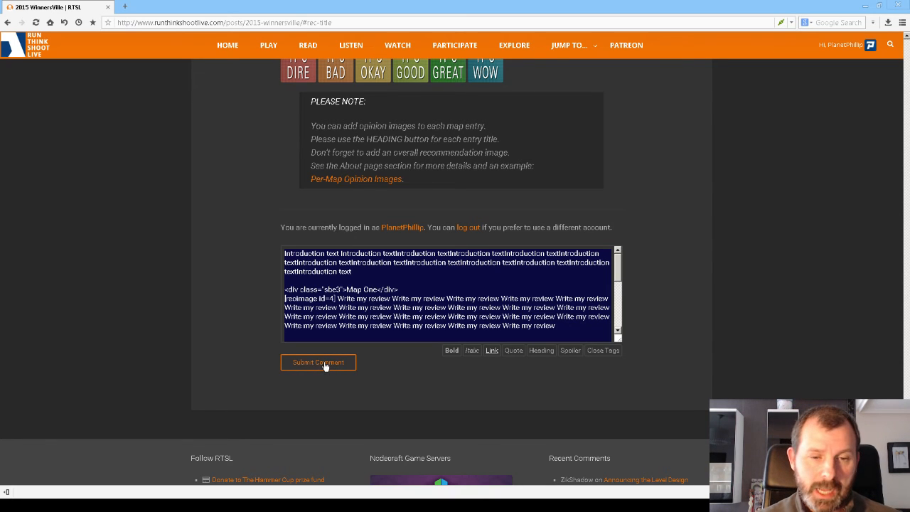
# Submit the finished review comment
pyautogui.click(318, 362)
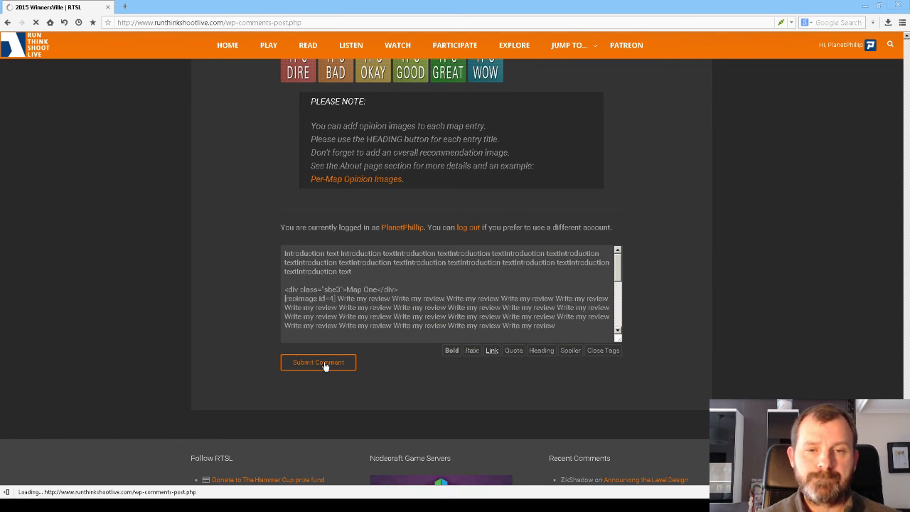
# Scroll through the posted comment's banner, intro and map sections
pyautogui.click(318, 362)
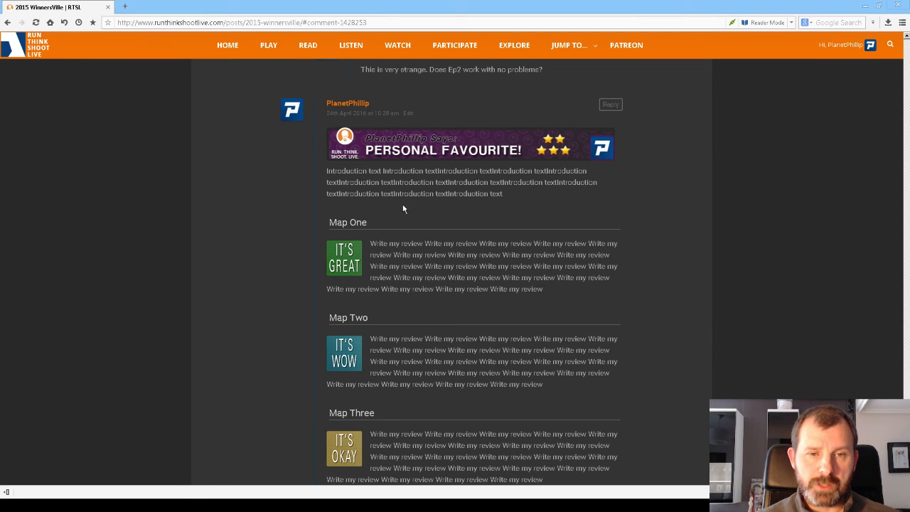
pyautogui.moveTo(345, 256)
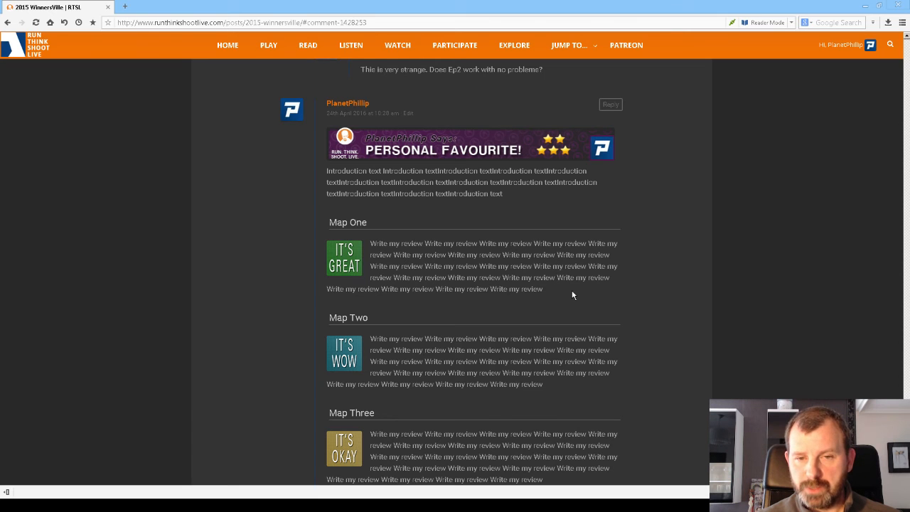
pyautogui.scroll(-3)
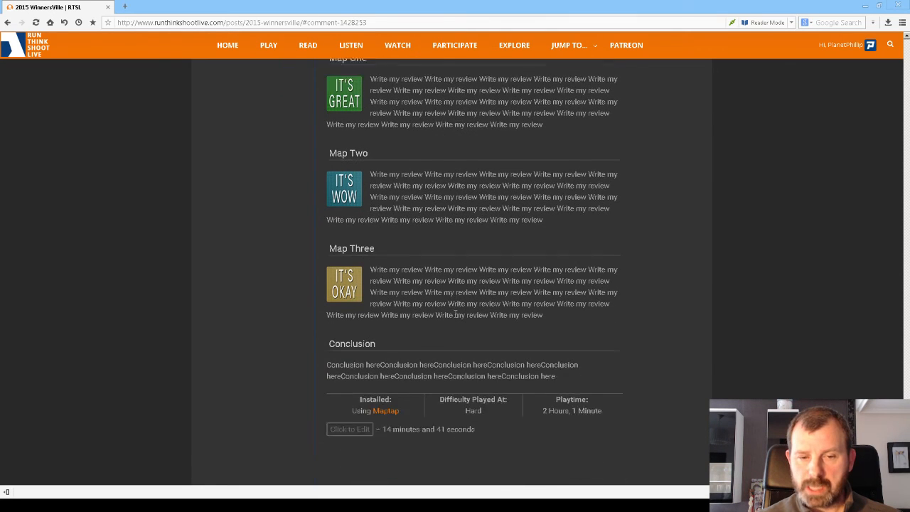
pyautogui.scroll(-3)
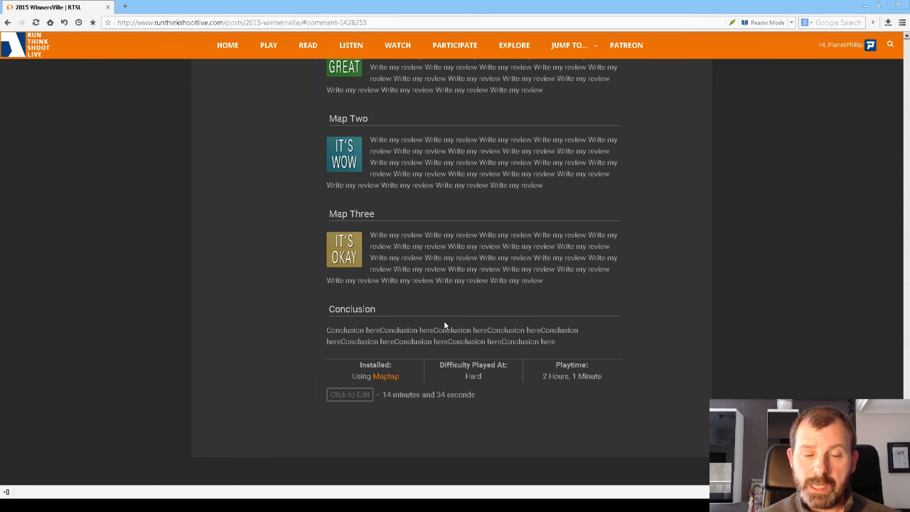
pyautogui.moveTo(432, 363)
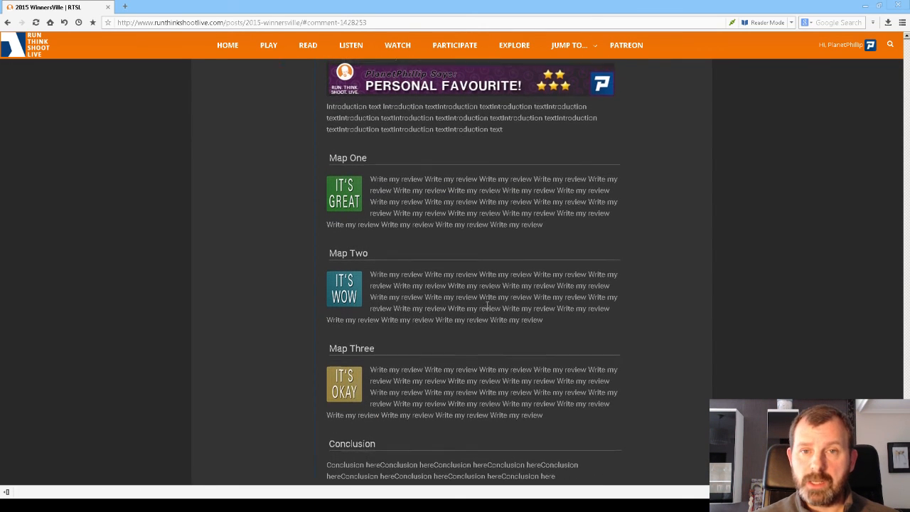
pyautogui.scroll(-3)
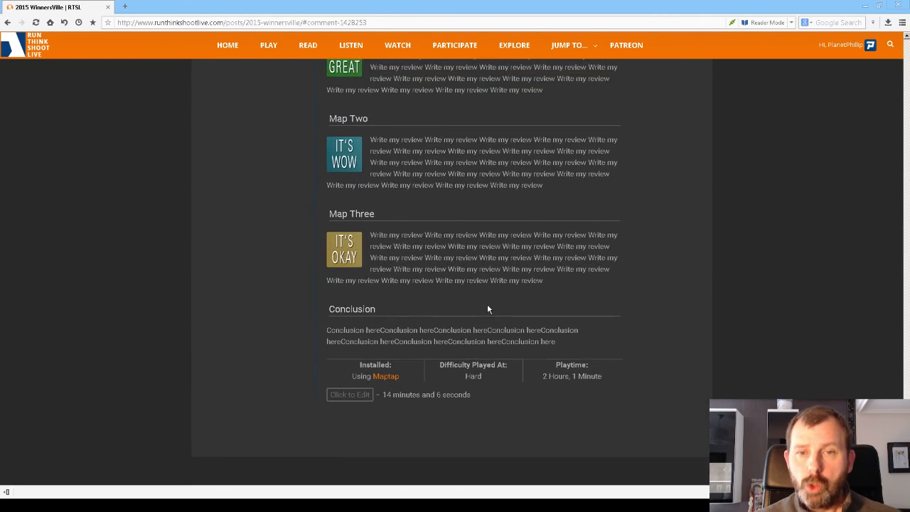
pyautogui.scroll(3)
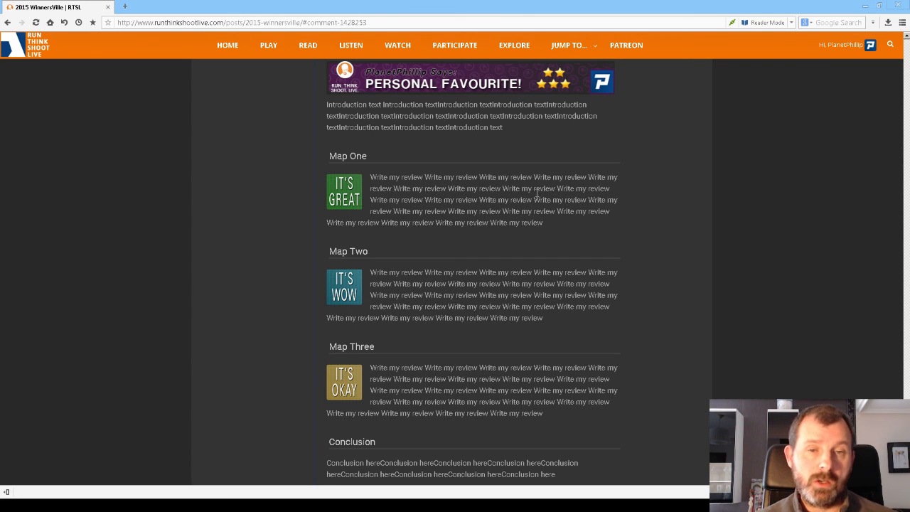
pyautogui.scroll(-3)
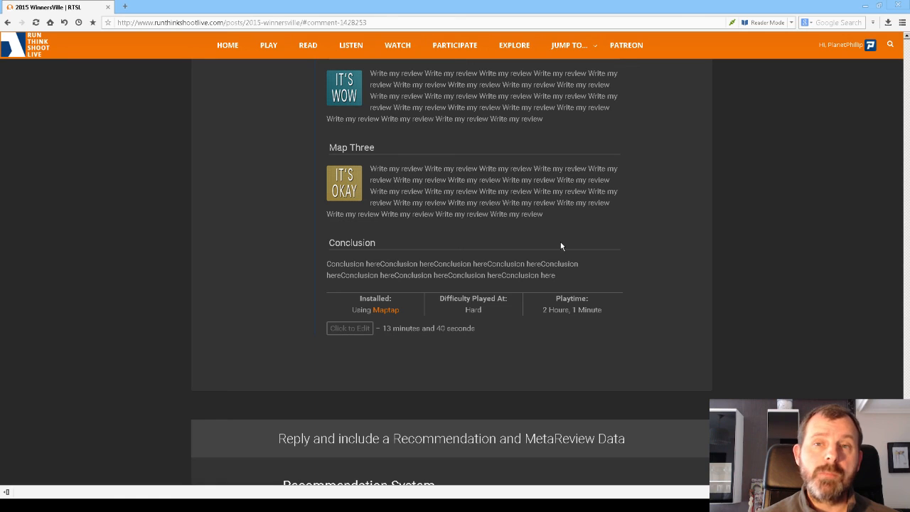
pyautogui.moveTo(626, 45)
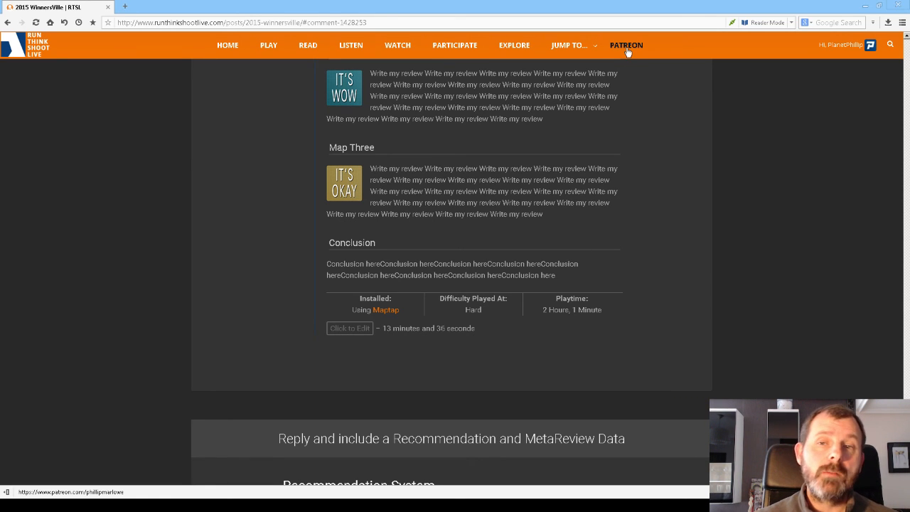
pyautogui.click(228, 44)
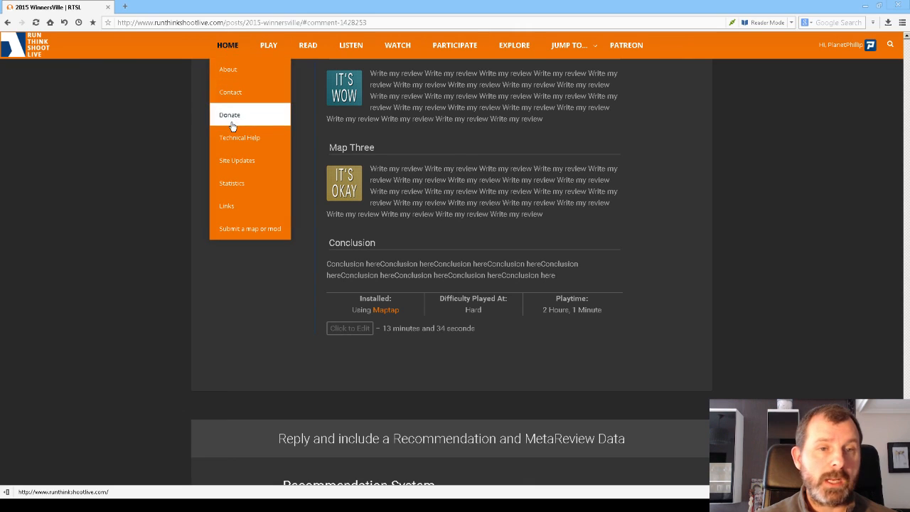